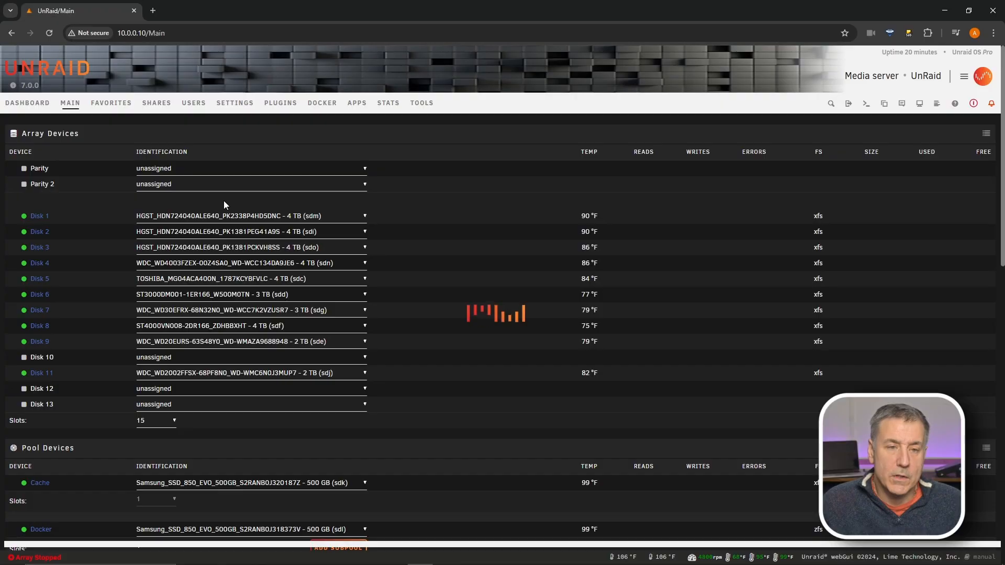
# Step: Put the ST12000NM0127 12 TB (sdb) drive in the Parity slot, array still stopped
pyautogui.click(250, 168)
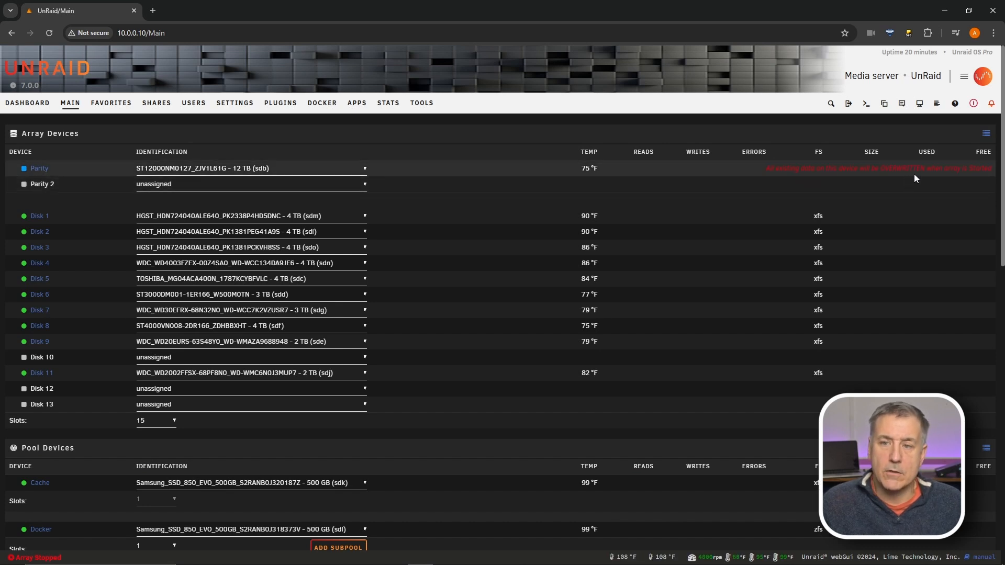
pyautogui.moveTo(858, 178)
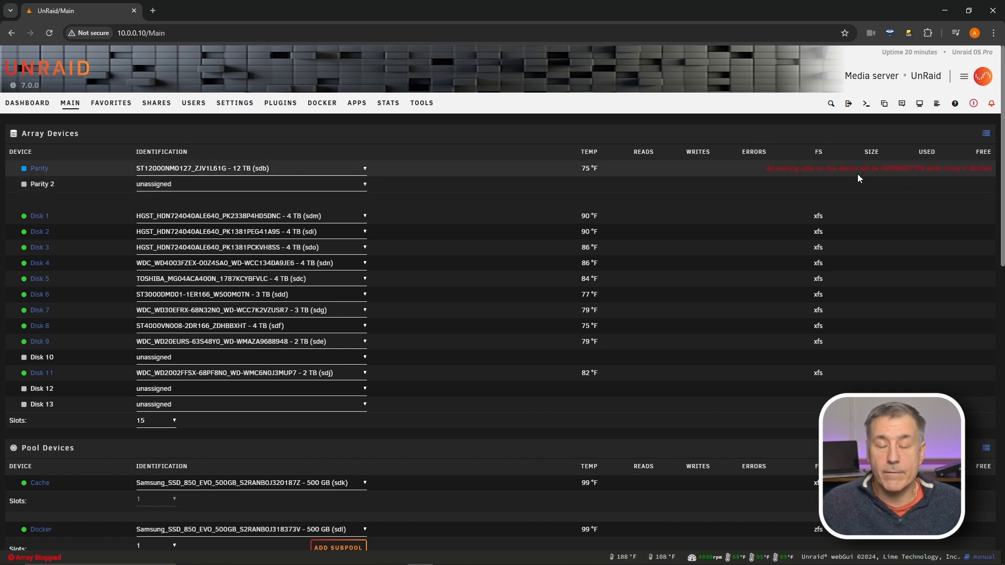
pyautogui.scroll(-3)
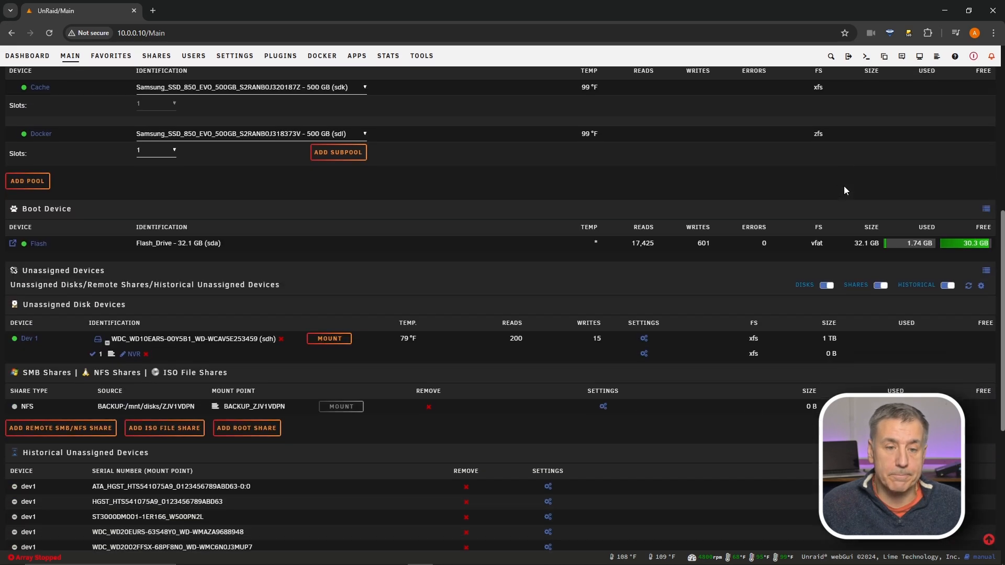